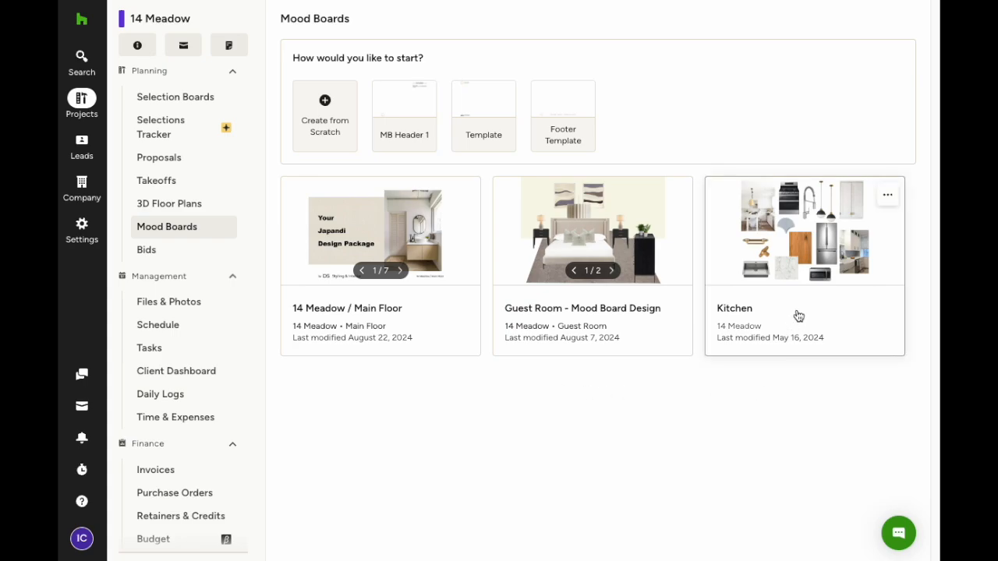
mouse_move(734, 201)
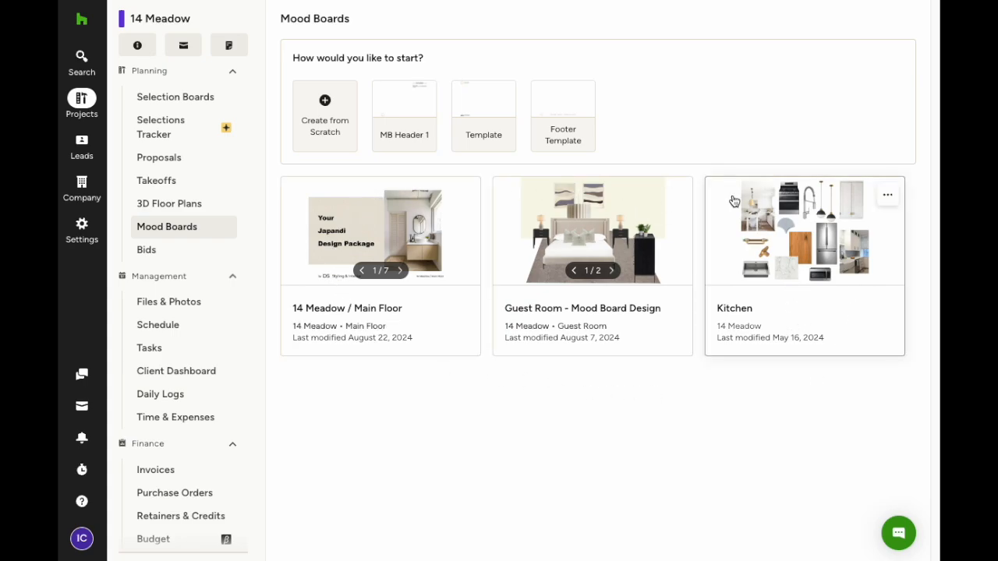
Cycle the 14 Meadow / Main Floor card through three of its page previews
click(399, 272)
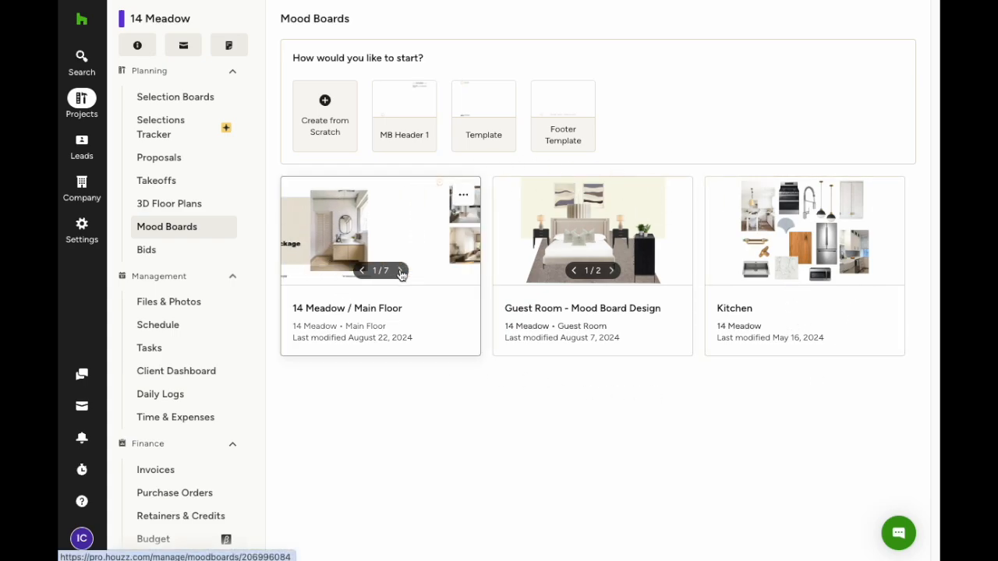
click(399, 271)
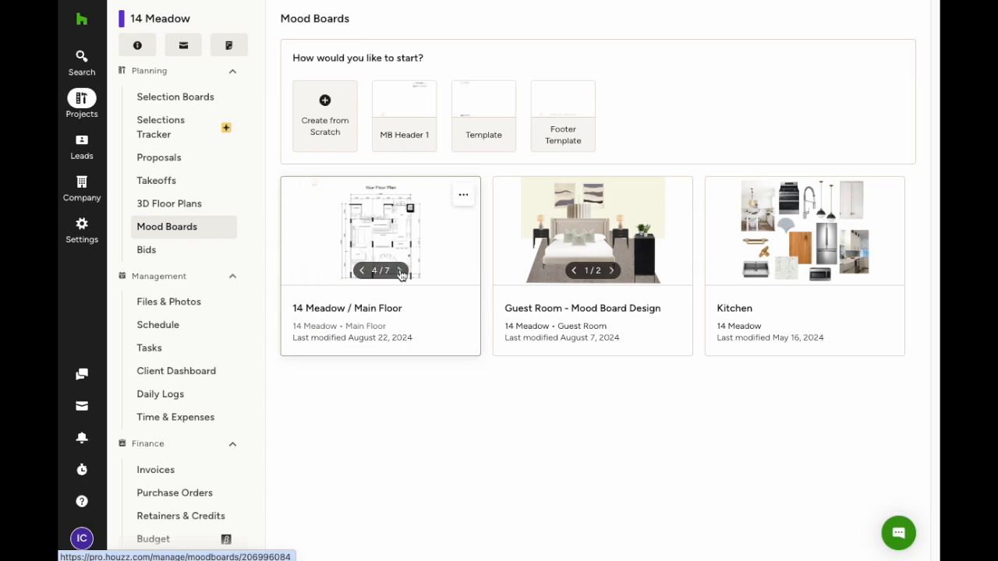
click(399, 271)
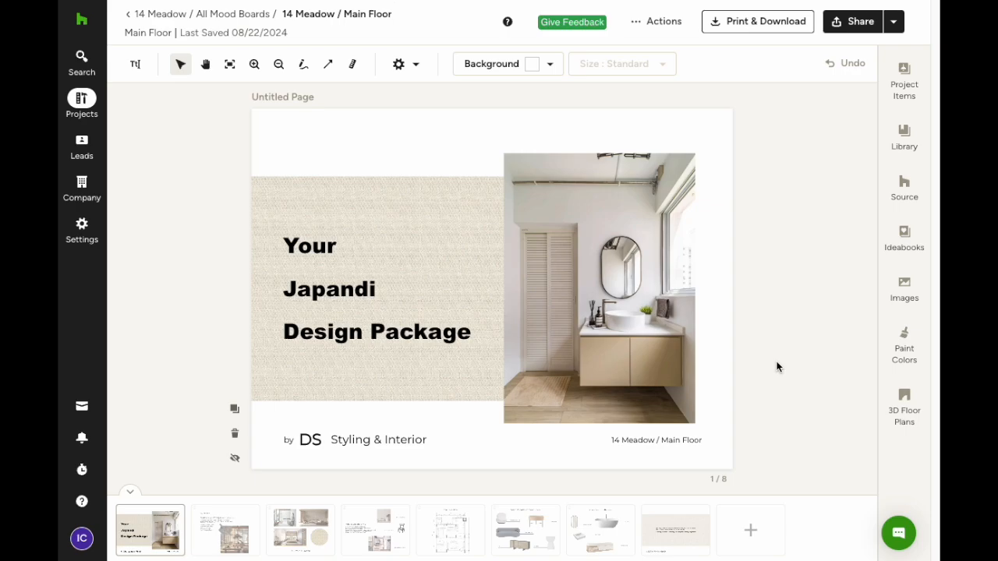
mouse_move(725, 520)
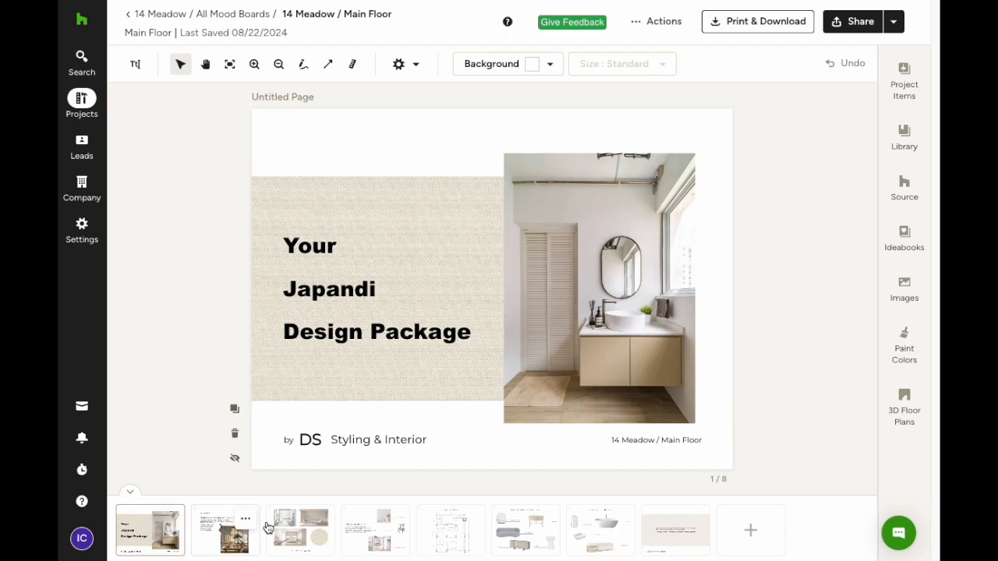
mouse_move(750, 530)
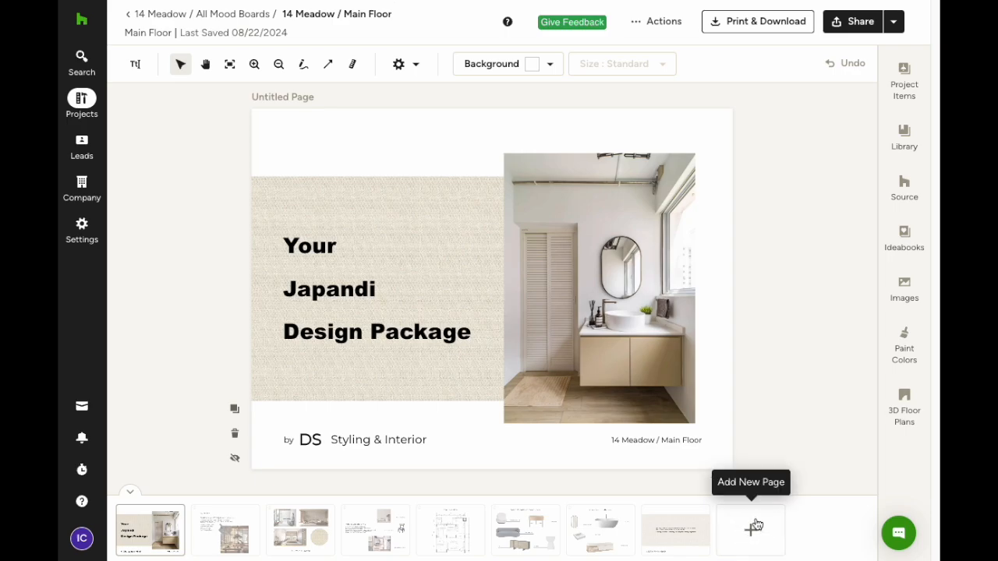
Append a new blank page after the last page of the Main Floor board
click(750, 530)
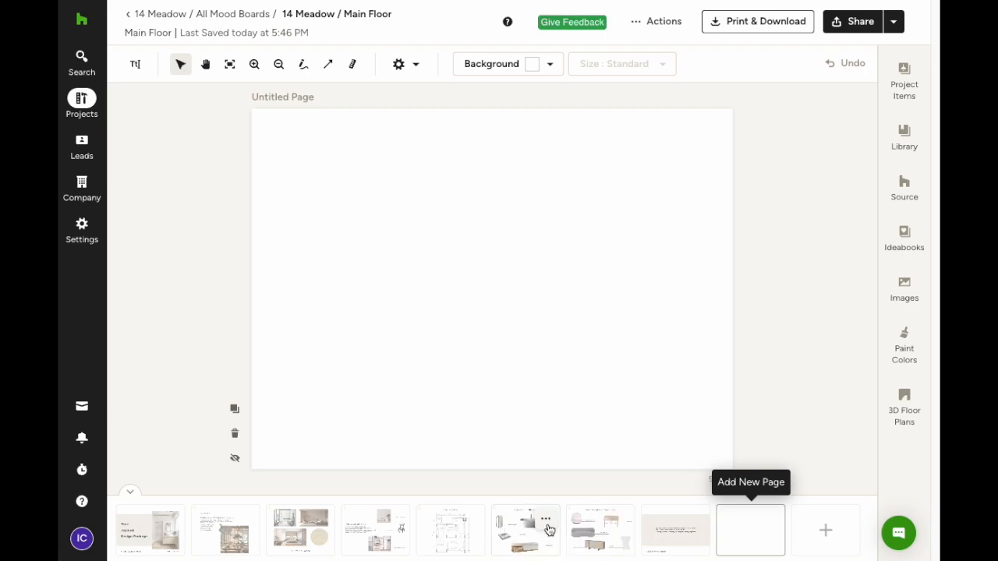
right_click(525, 530)
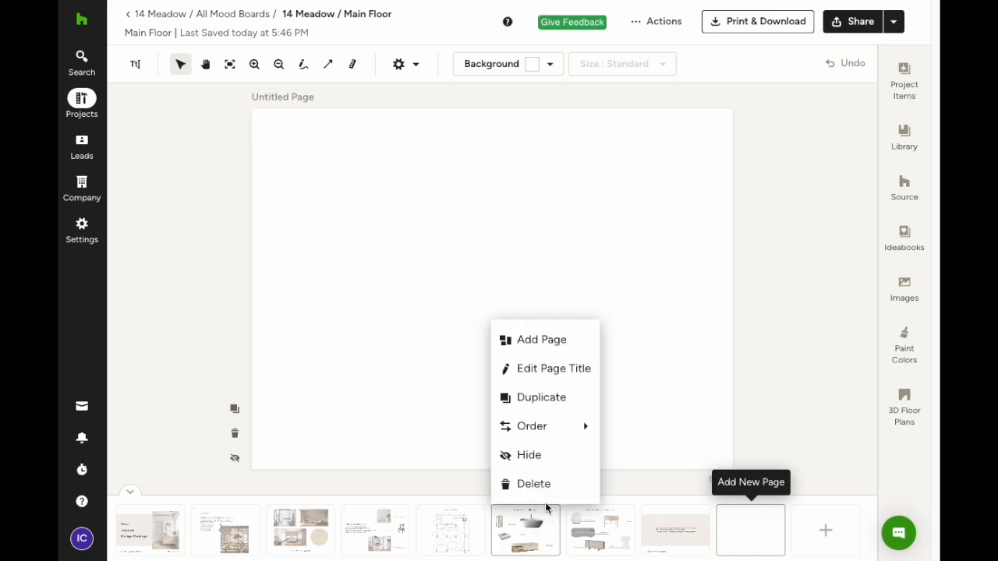
mouse_move(552, 487)
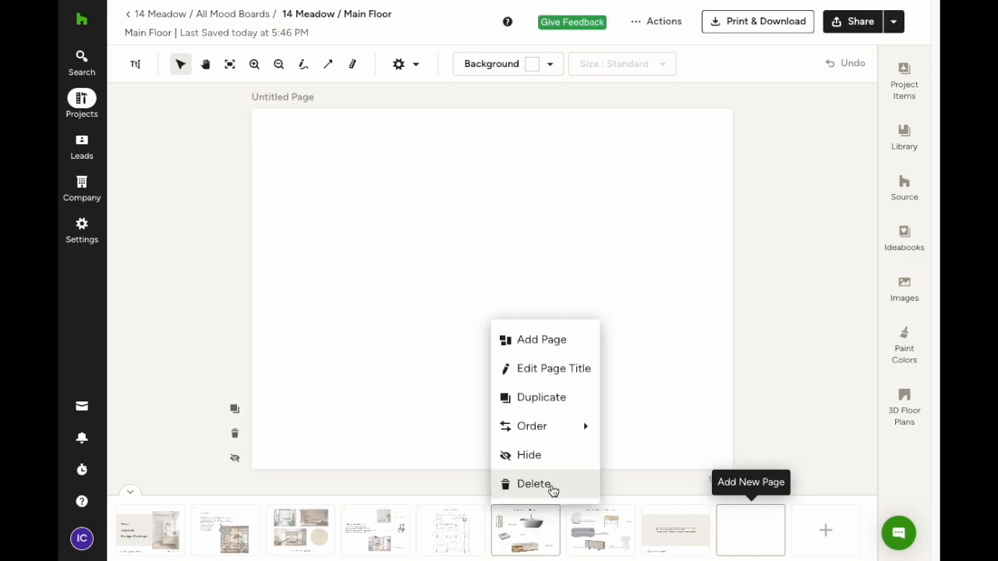
mouse_move(556, 398)
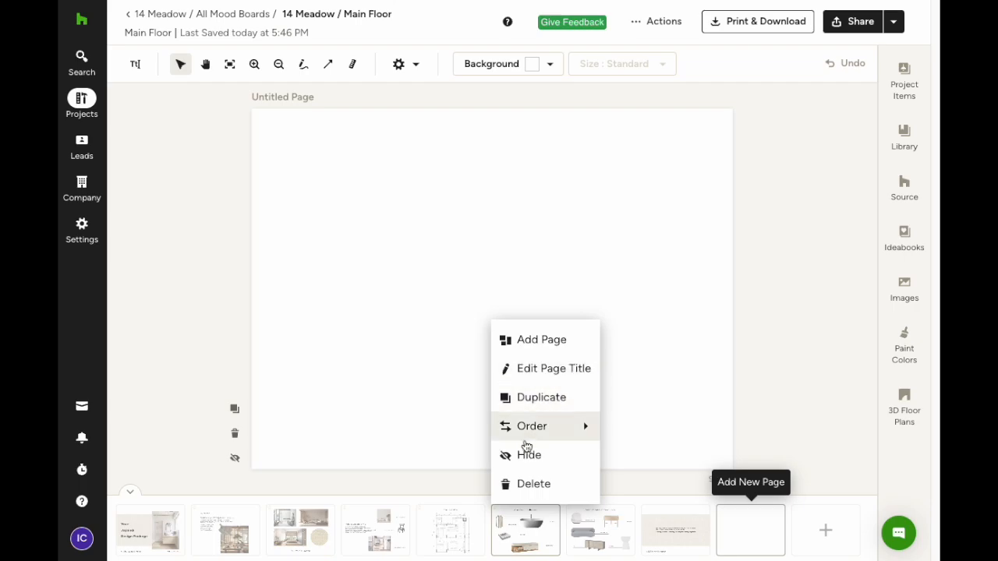
mouse_move(542, 455)
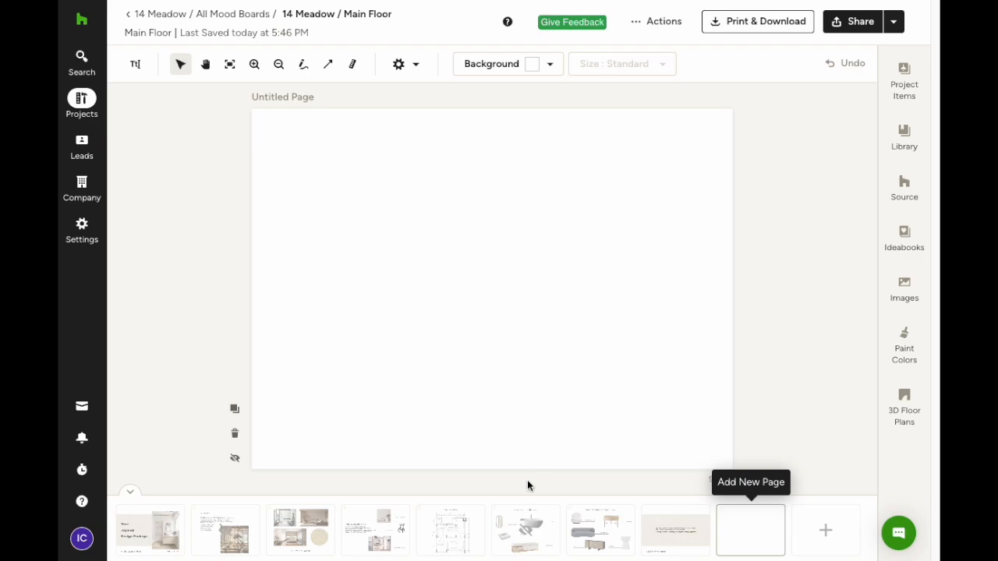
mouse_move(543, 544)
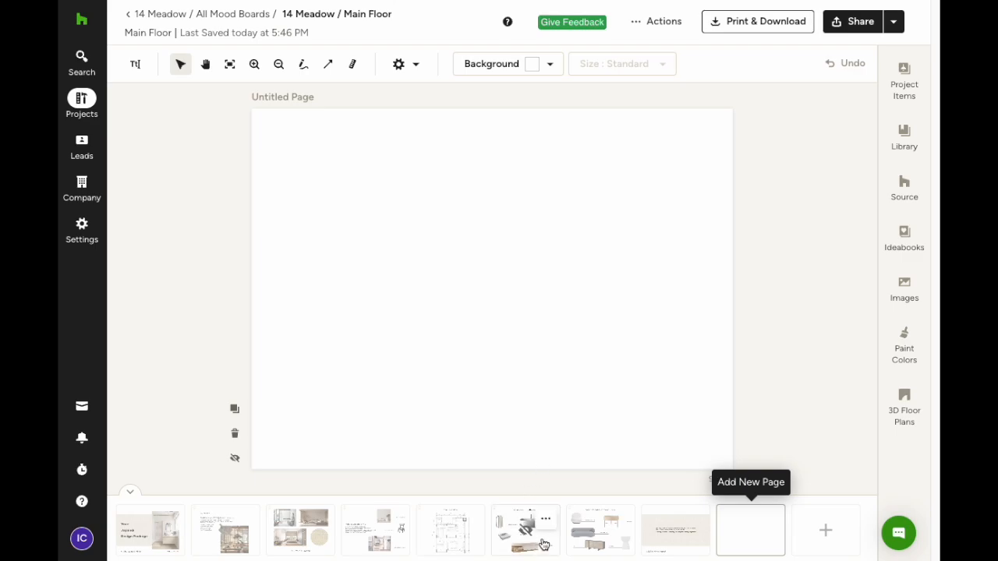
Rename the cover page from Untitled Page to '14 Meadow / Japandi'
click(150, 533)
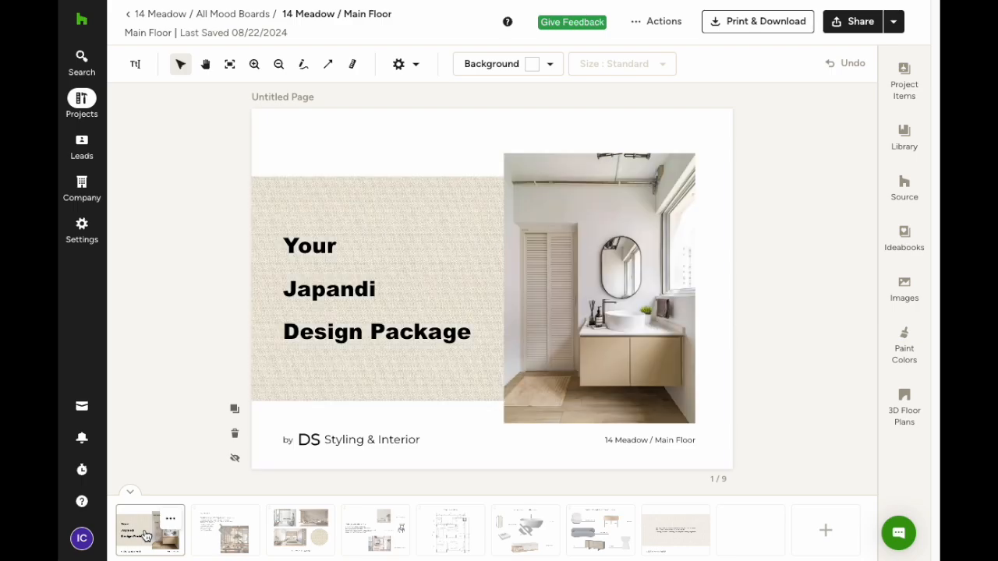
mouse_move(282, 97)
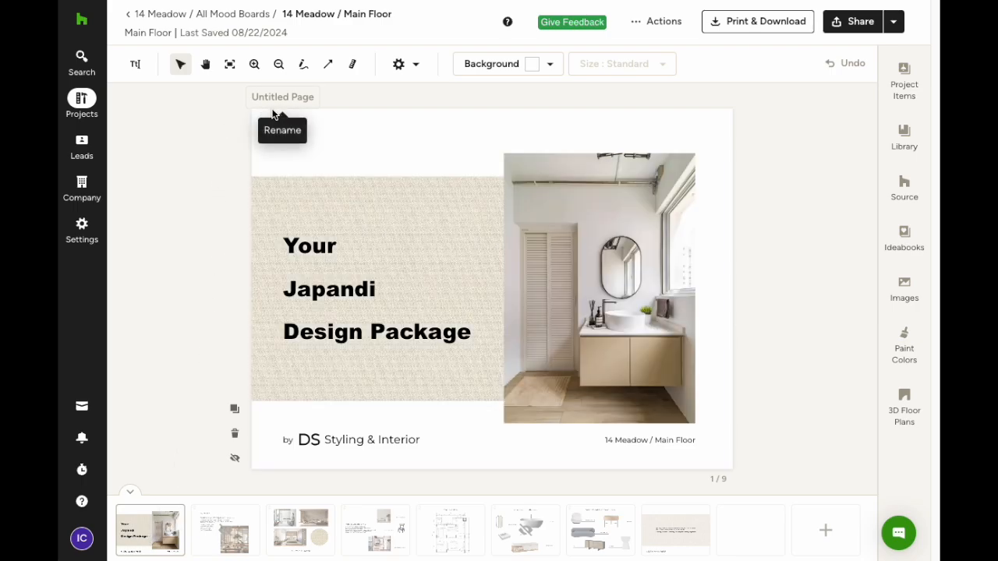
click(282, 97)
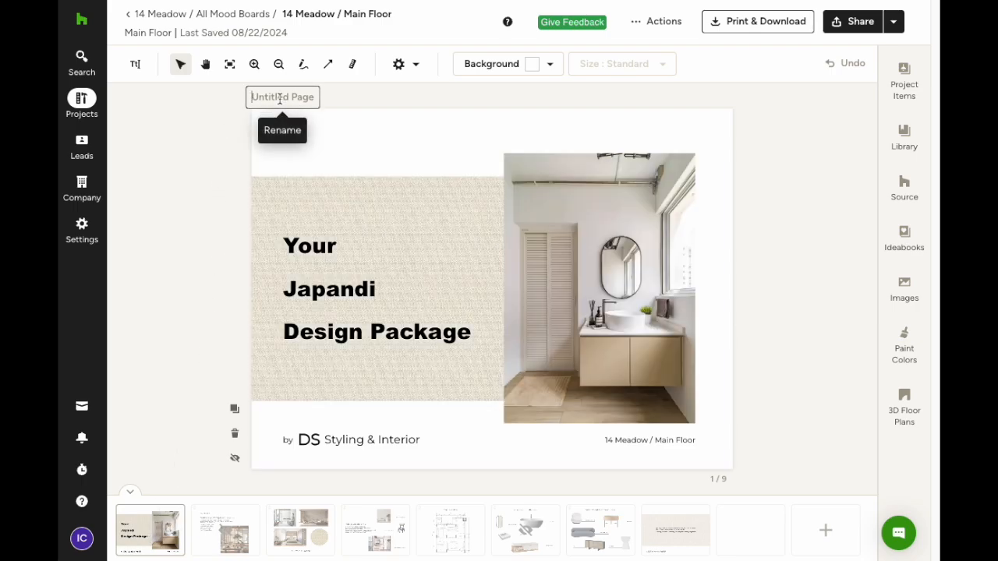
text(14 Meadow / Japandi)
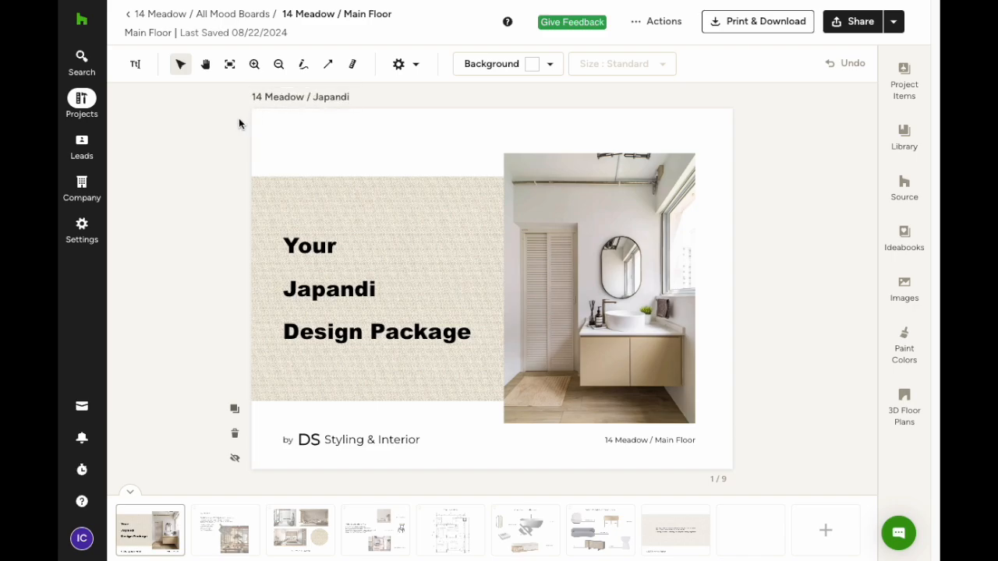
mouse_move(235, 126)
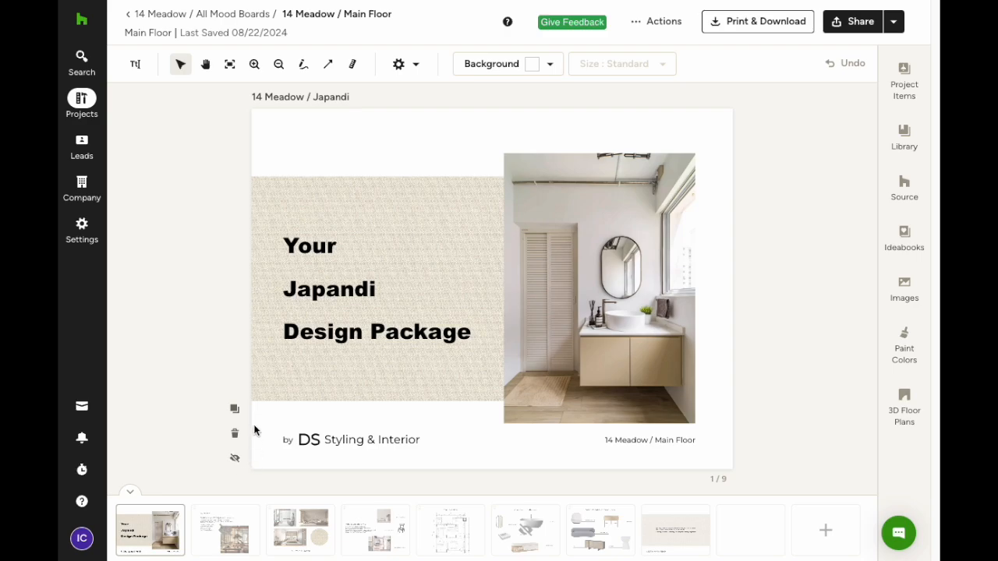
mouse_move(235, 410)
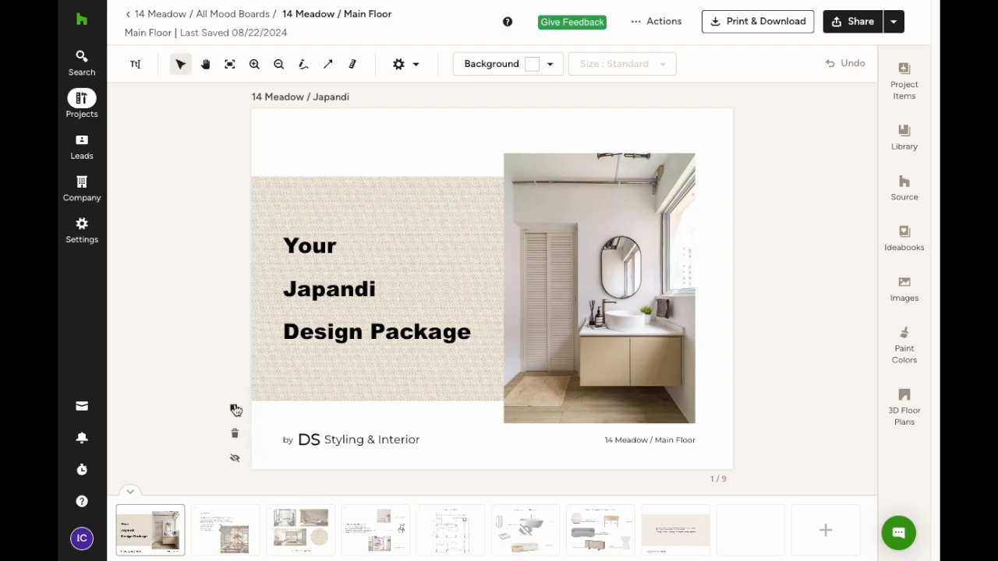
mouse_move(234, 433)
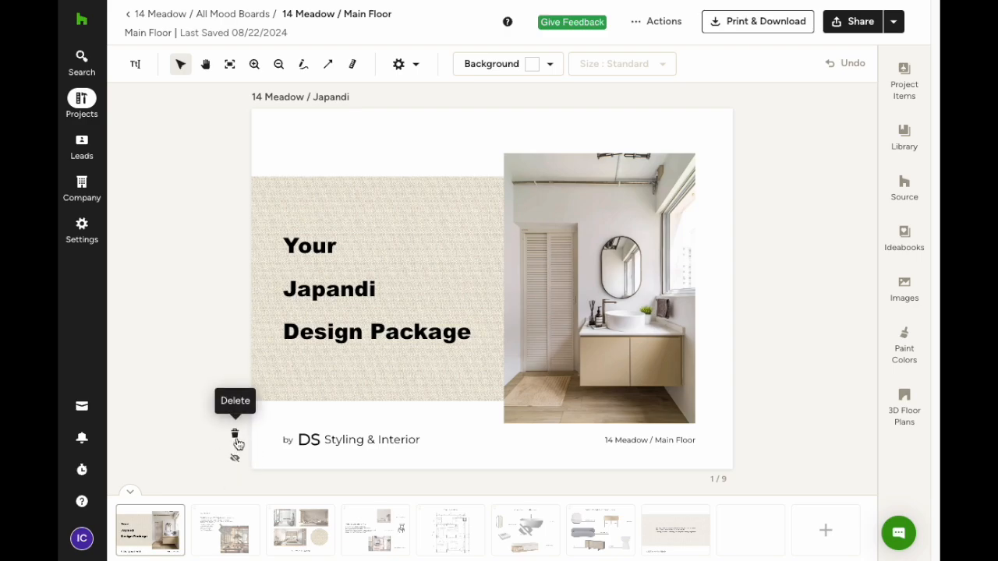
mouse_move(234, 458)
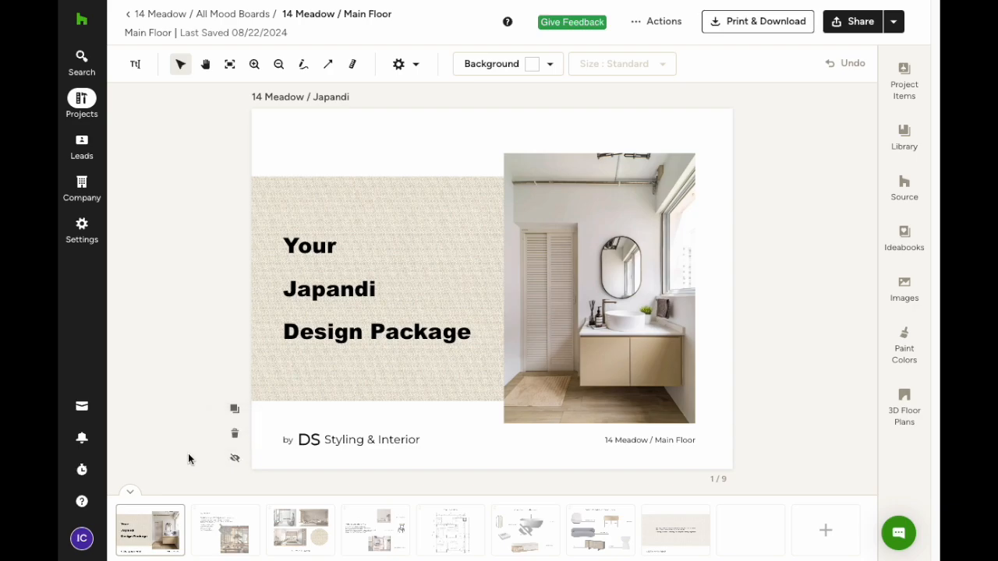
mouse_move(857, 23)
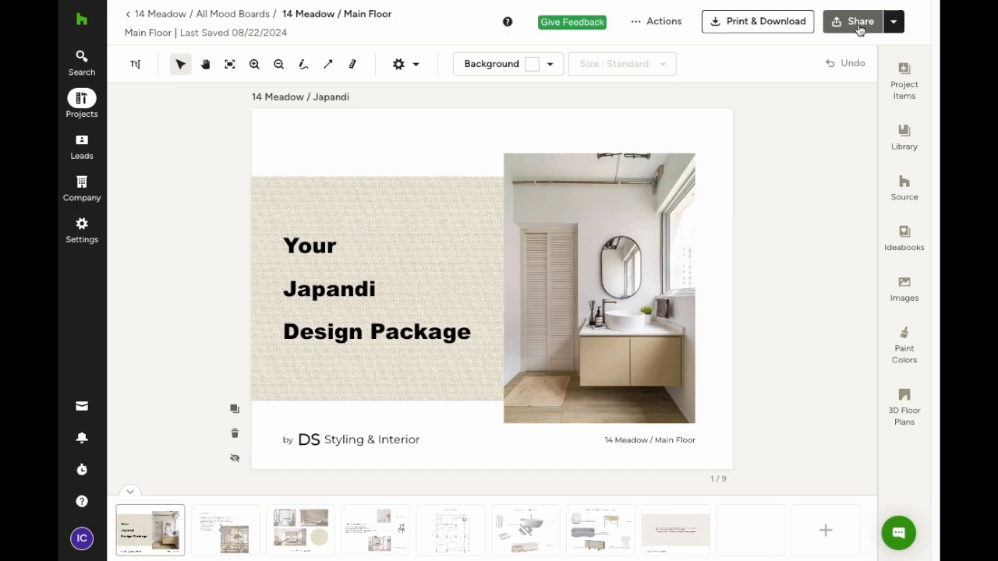
mouse_move(860, 28)
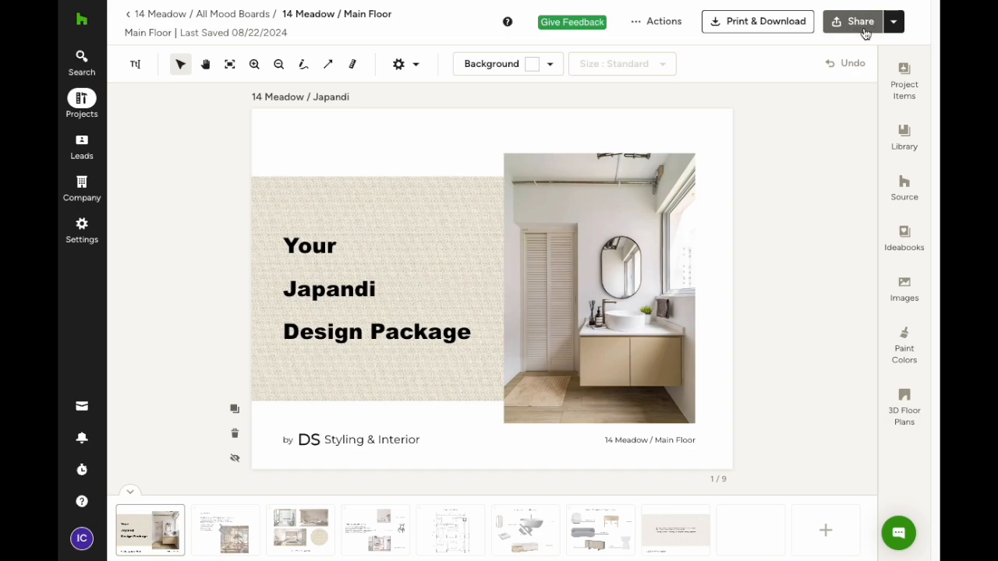
Send the prefilled share email to the client and scroll the resulting client view of the board
click(860, 21)
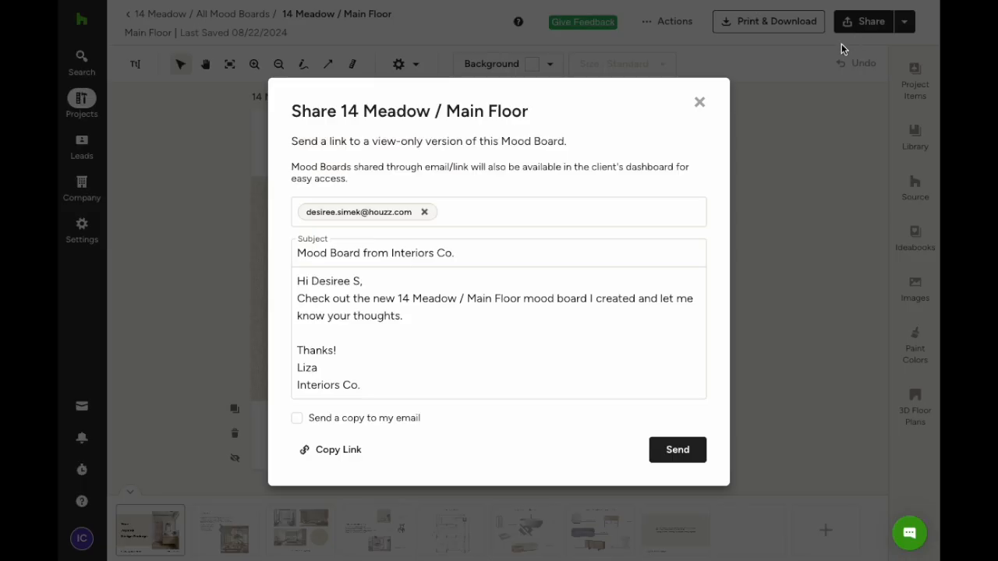
mouse_move(427, 187)
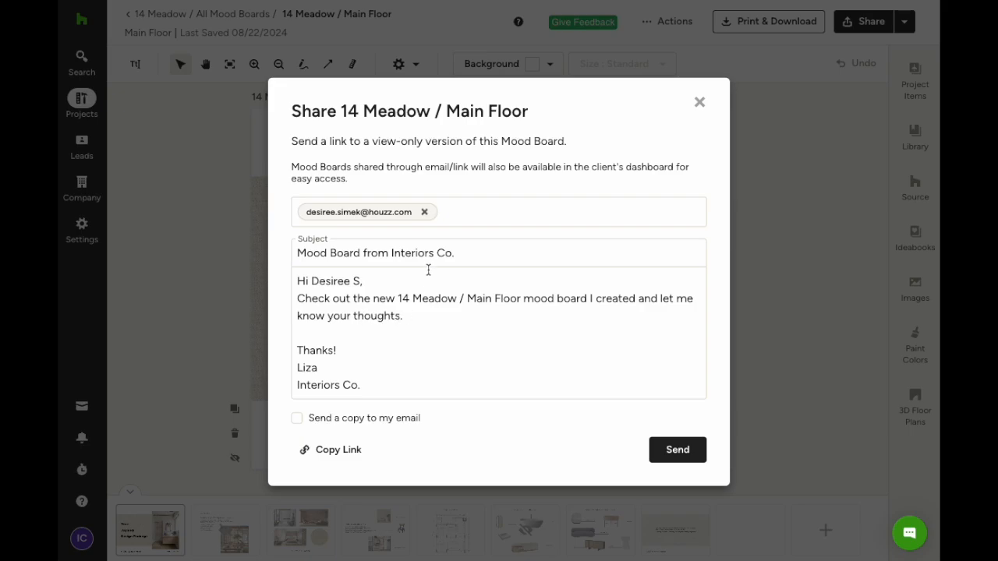
mouse_move(663, 465)
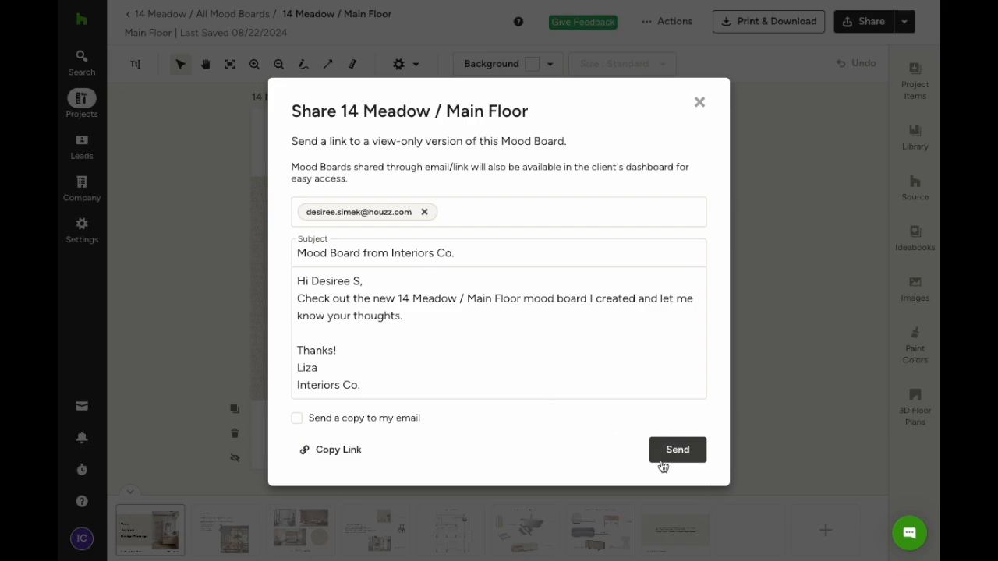
click(677, 449)
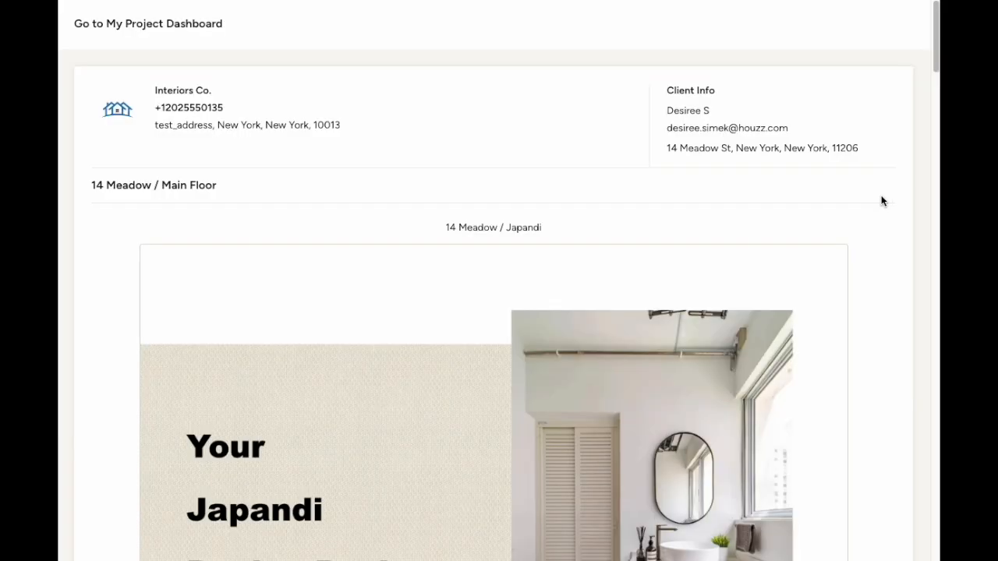
scroll(down, 3)
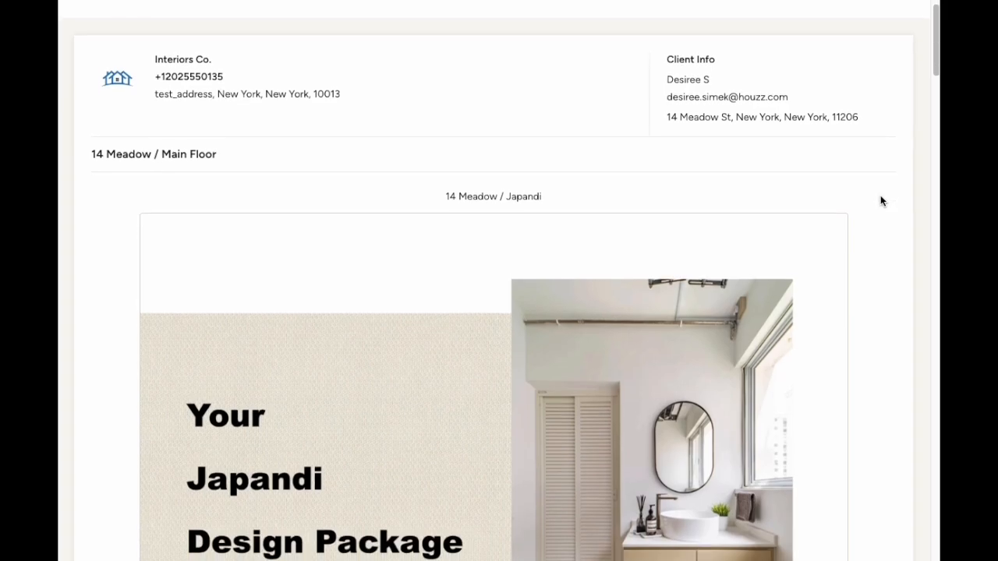
scroll(down, 3)
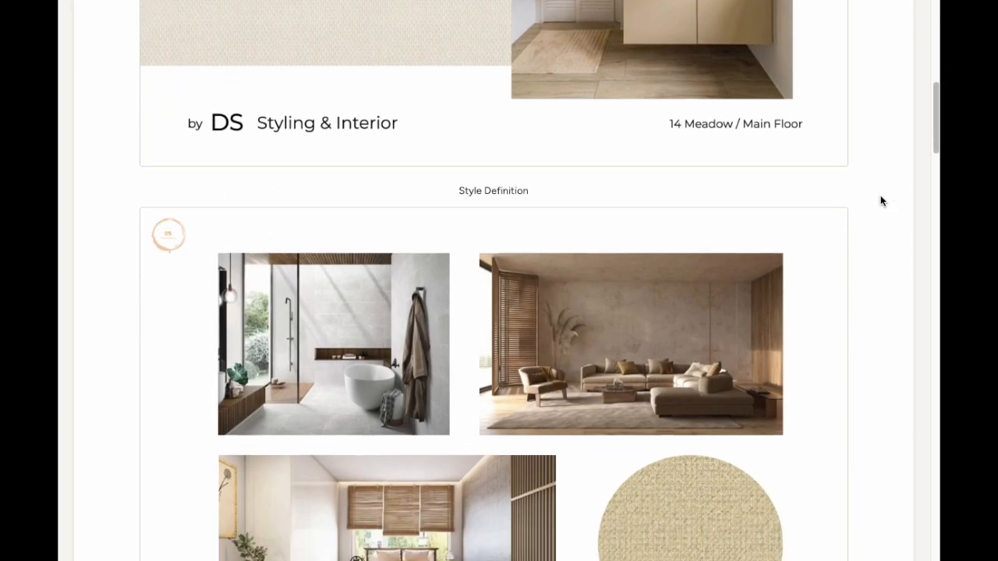
scroll(down, 3)
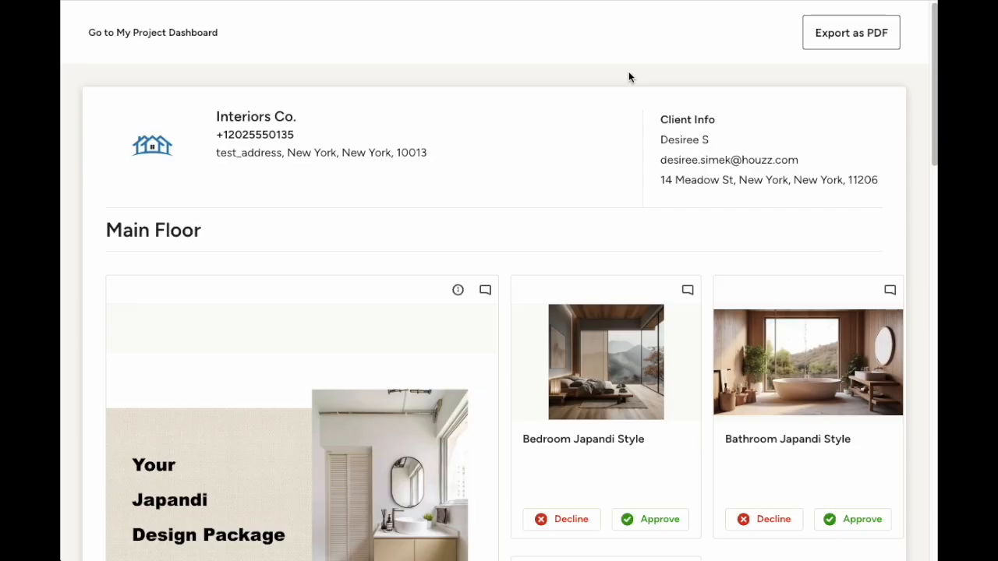
Scroll through the client's priced Living Room and Bathroom selections
scroll(down, 3)
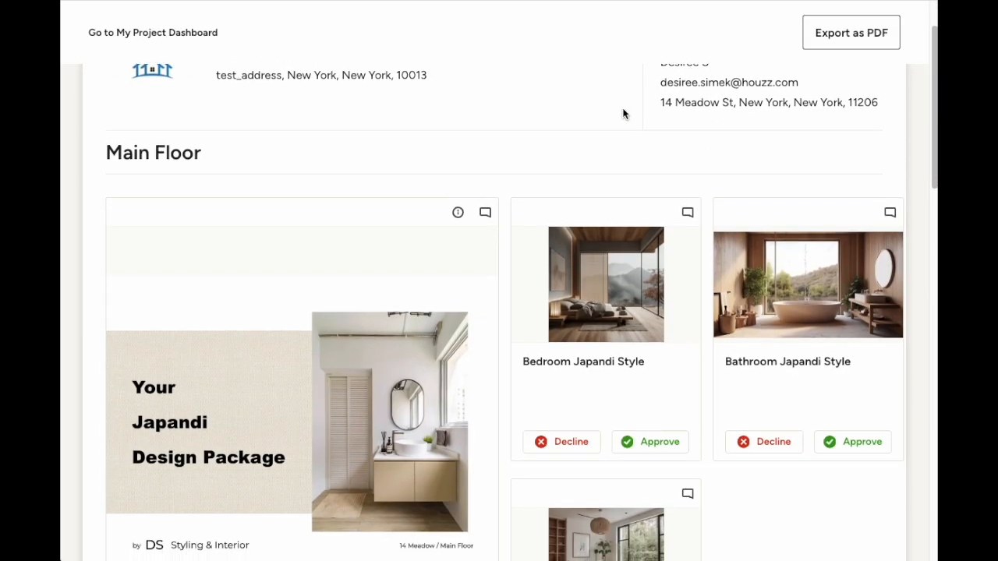
scroll(down, 3)
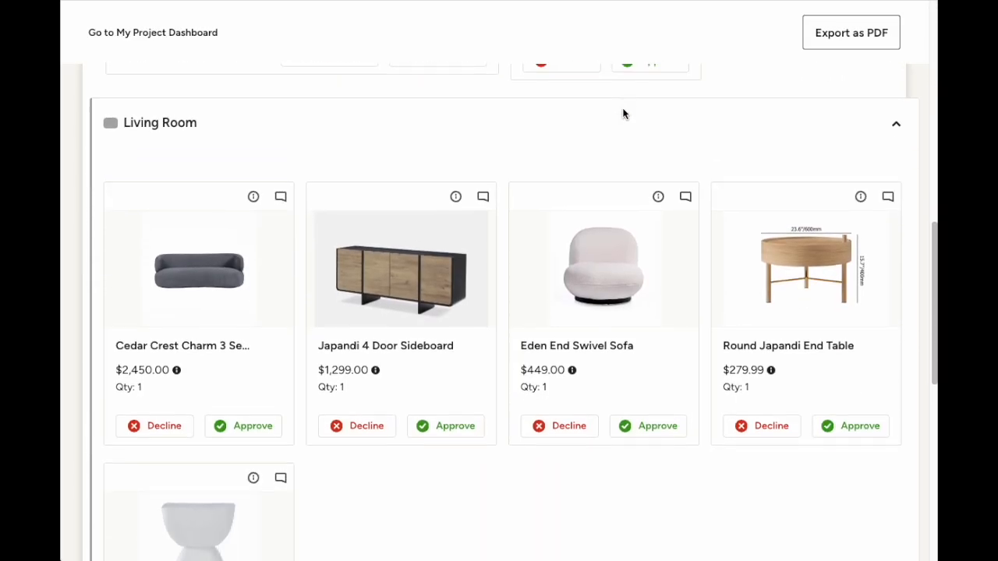
scroll(down, 3)
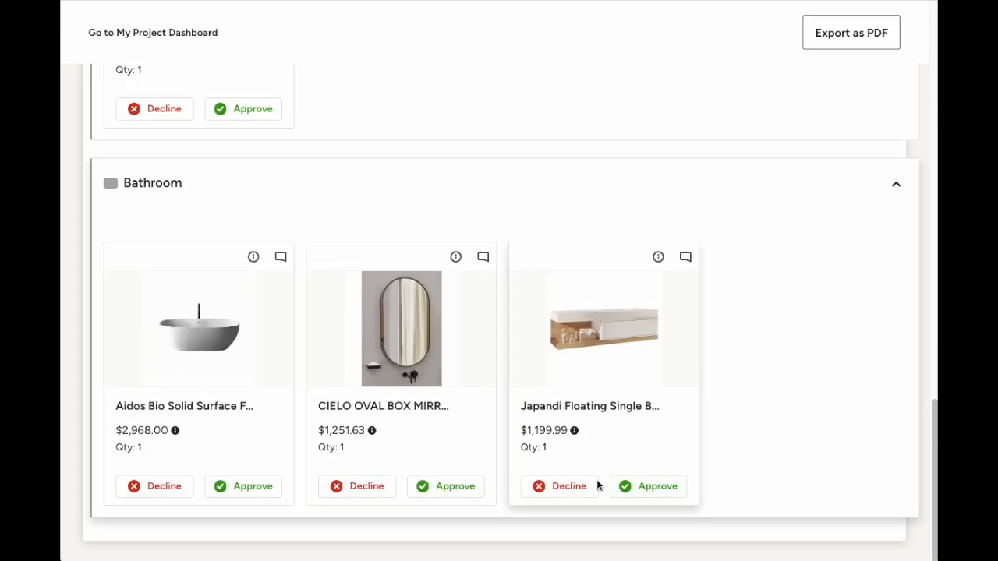
scroll(down, 3)
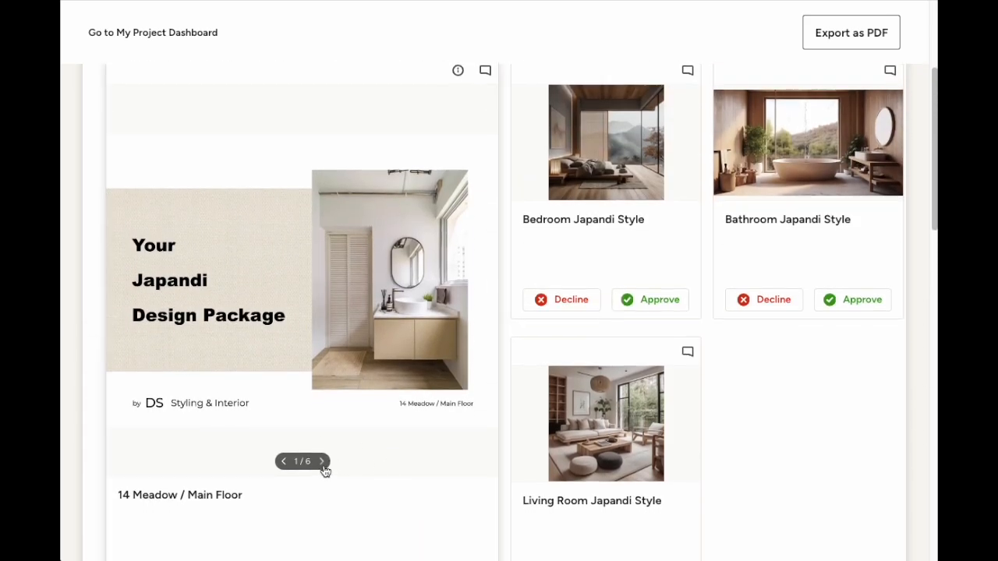
Page the mood board card forward to the Communal Space vision board slide
click(321, 461)
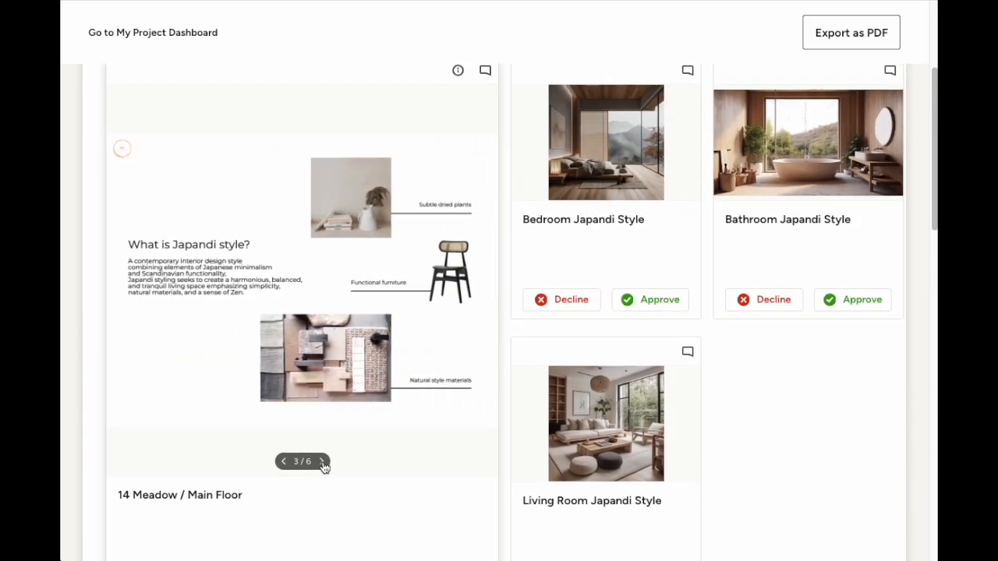
click(322, 461)
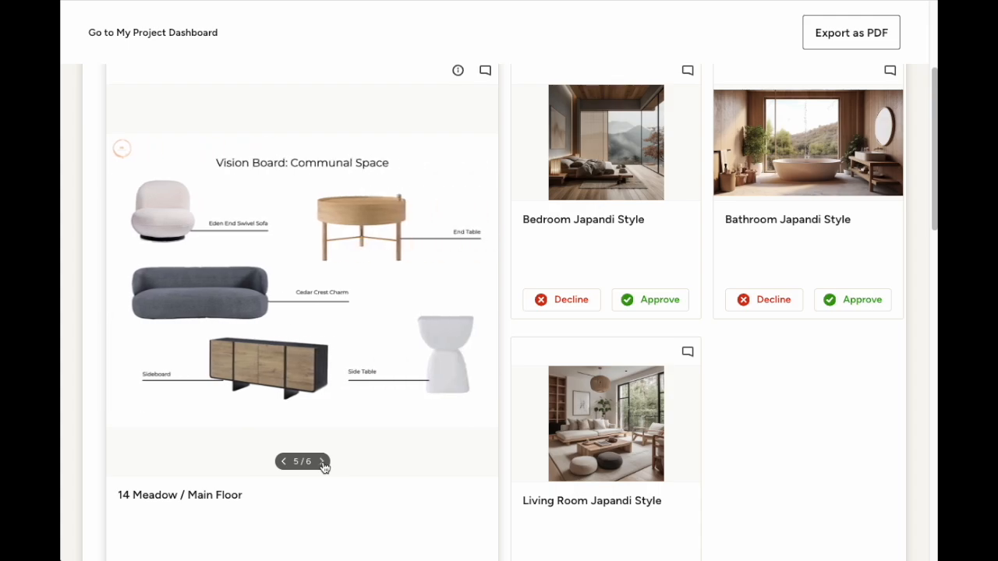